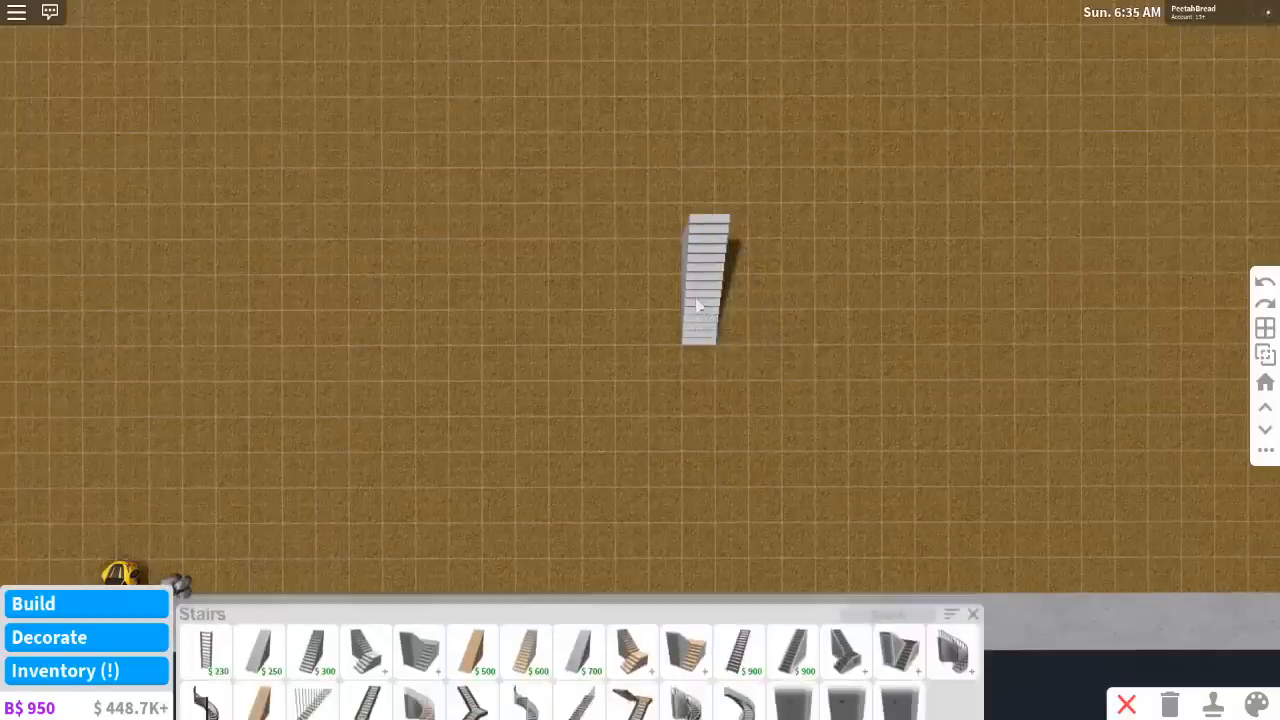
Place a straight stair piece on the empty plot to begin the outer walls
{"action": "left_click", "coordinate": [203, 646]}
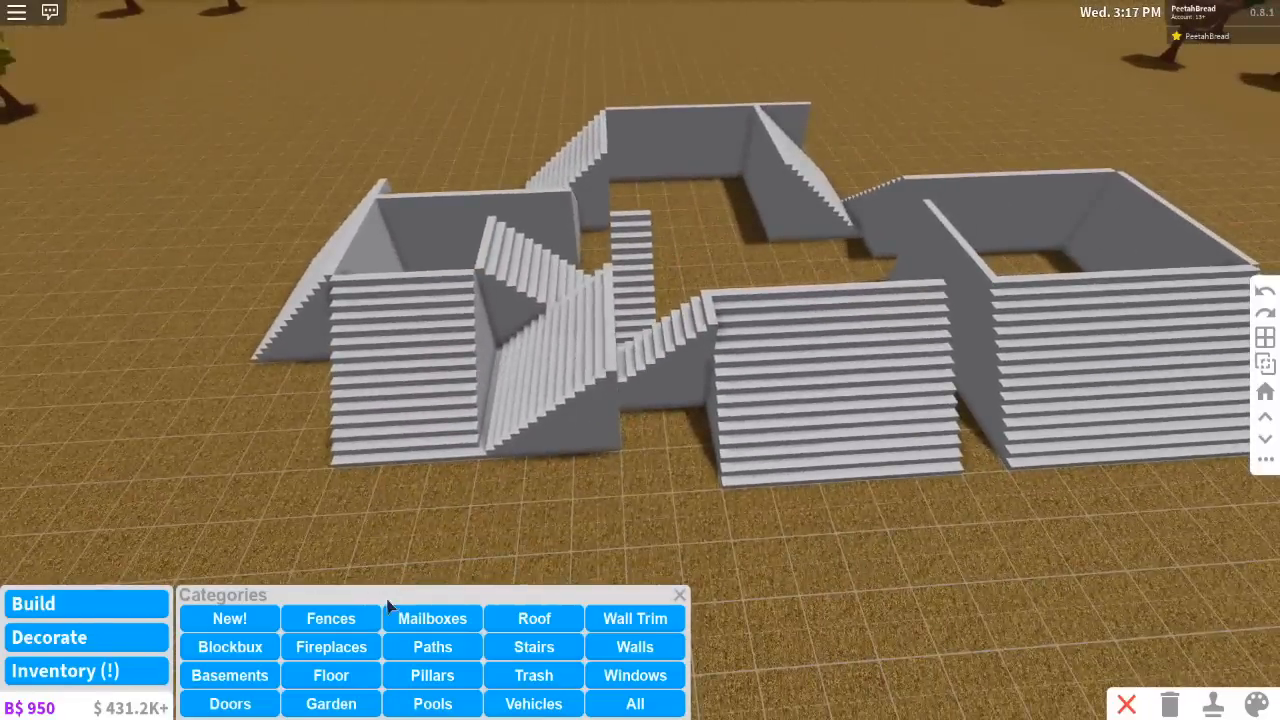
Lay stairs across the top of the walls and orbit to inspect the covering
{"action": "left_click", "coordinate": [534, 618]}
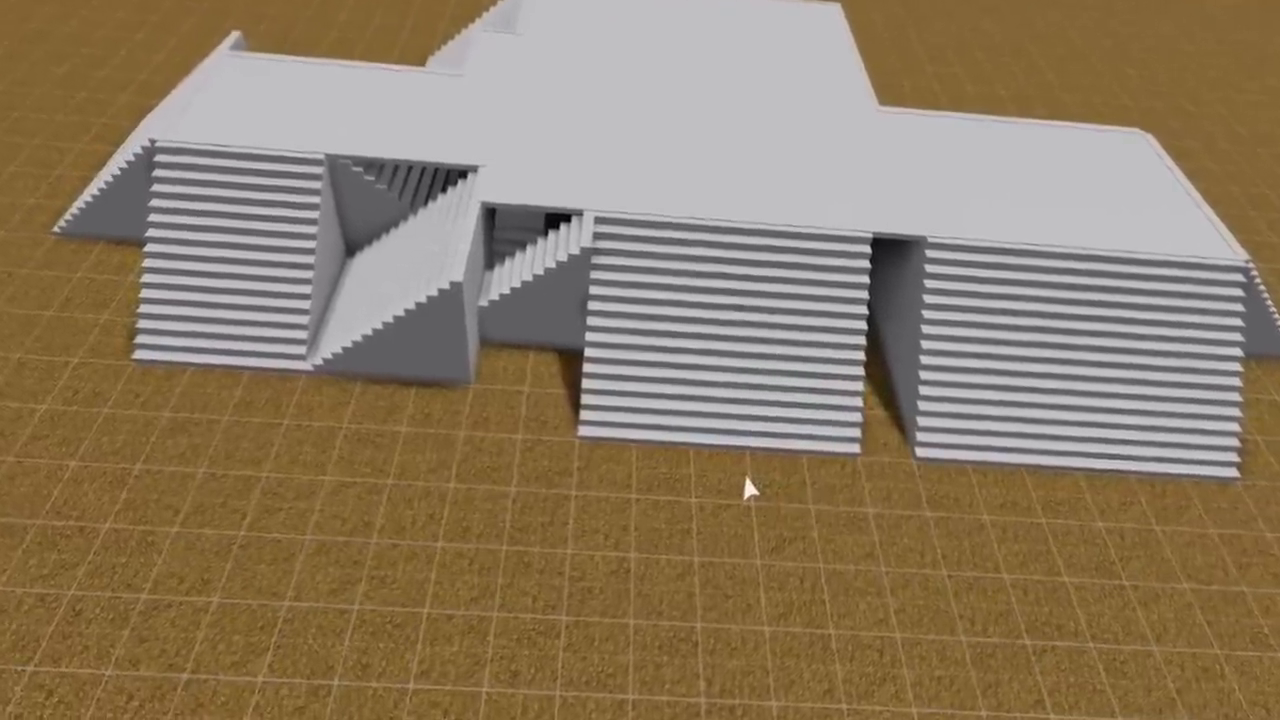
{"action": "left_click_drag", "start_coordinate": [750, 490], "coordinate": [470, 310]}
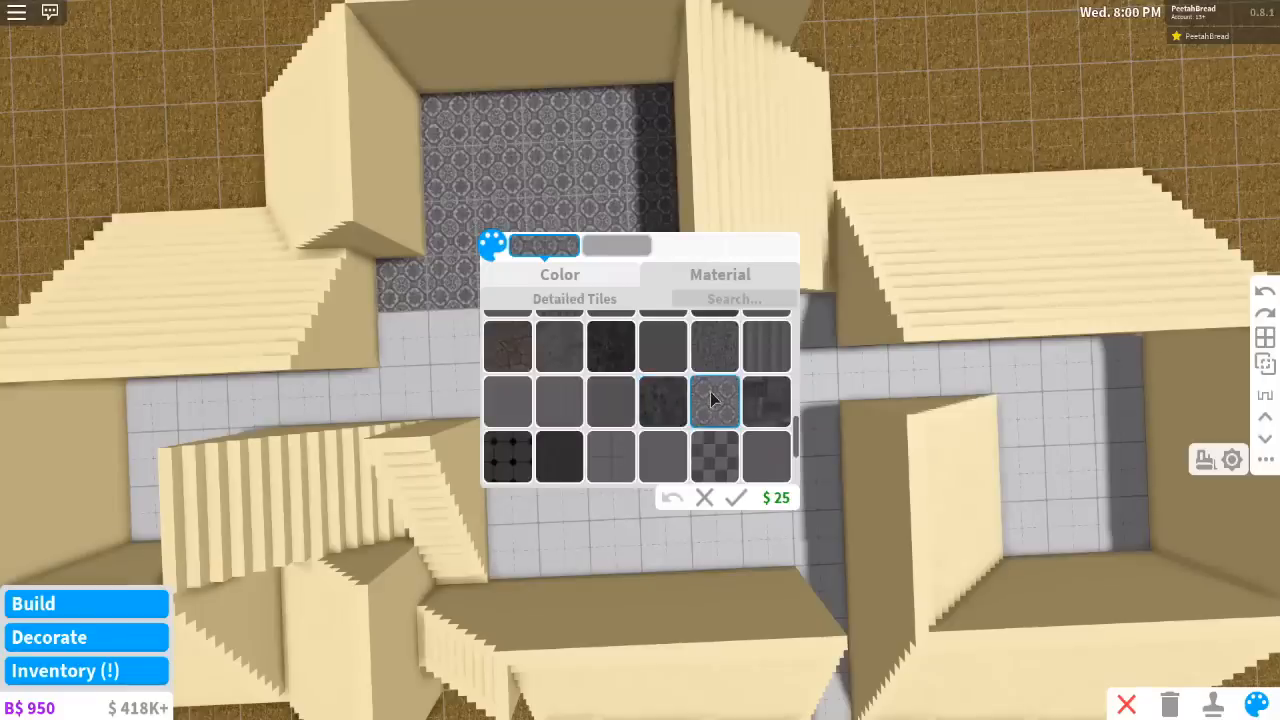
Apply dark Diamond Tiles to the middle room floor and Wheat colour to the stairs
{"action": "left_click", "coordinate": [660, 403]}
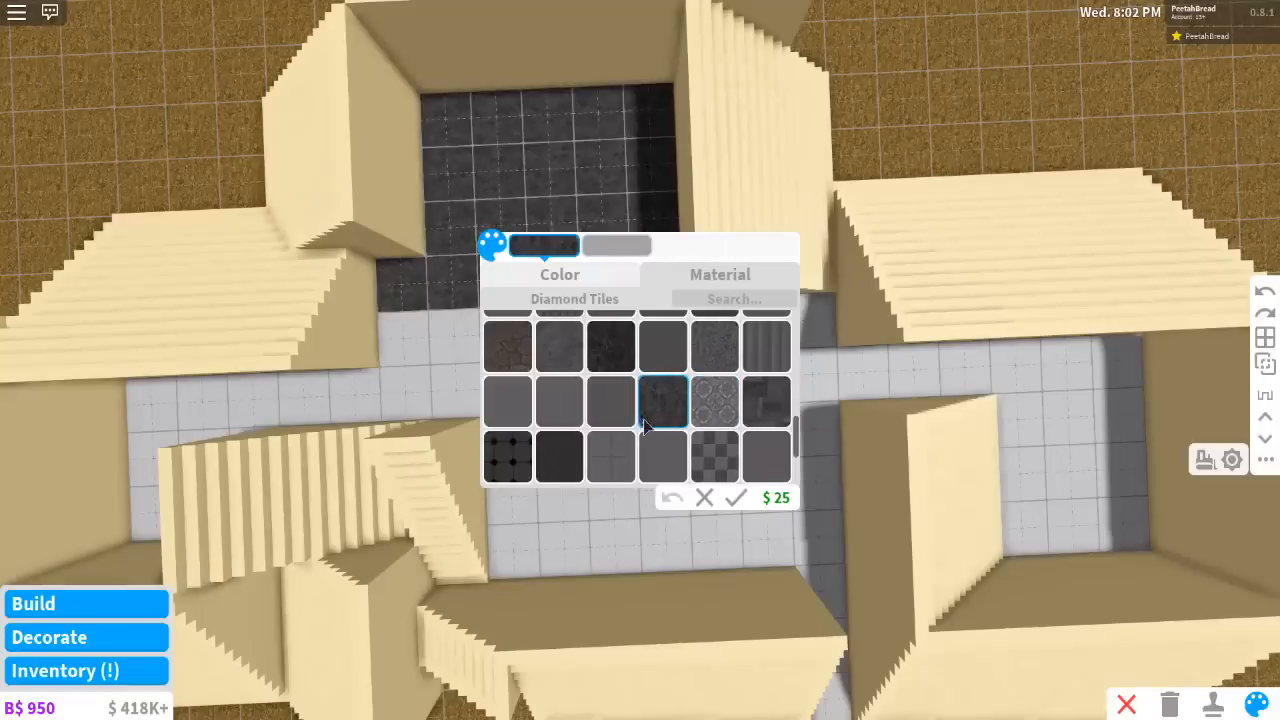
{"action": "left_click", "coordinate": [558, 274]}
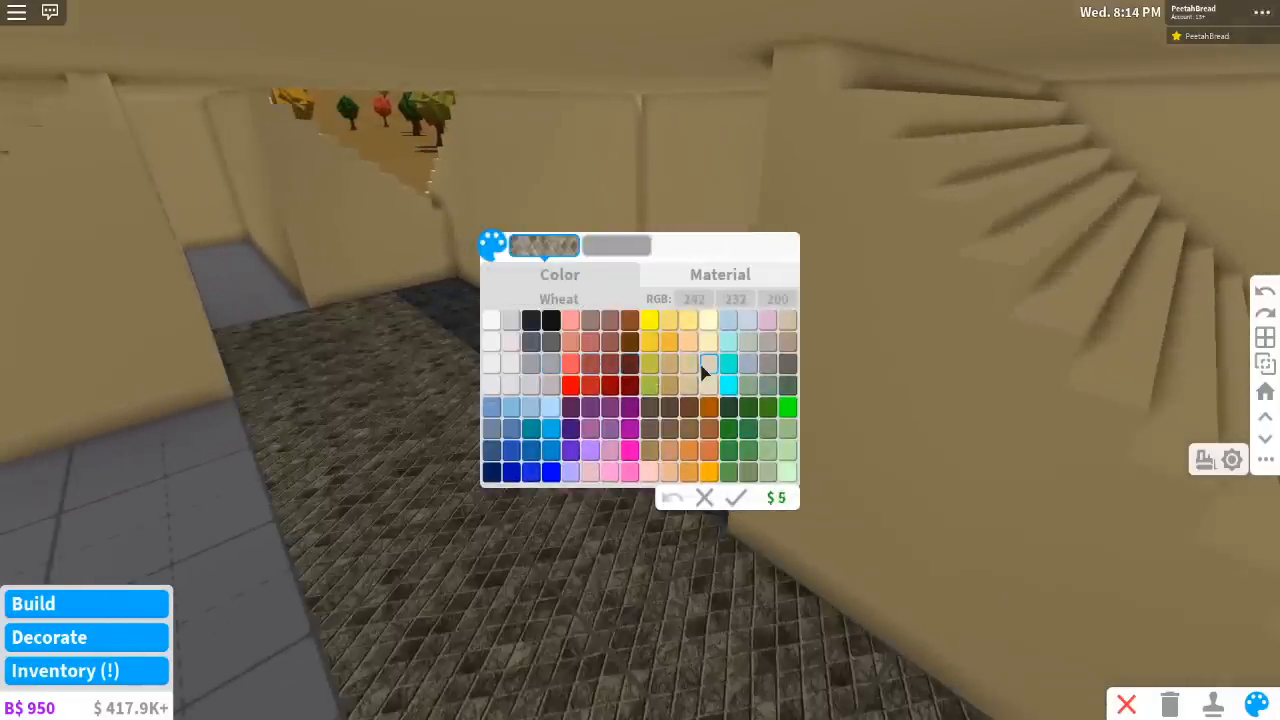
{"action": "left_click", "coordinate": [659, 405]}
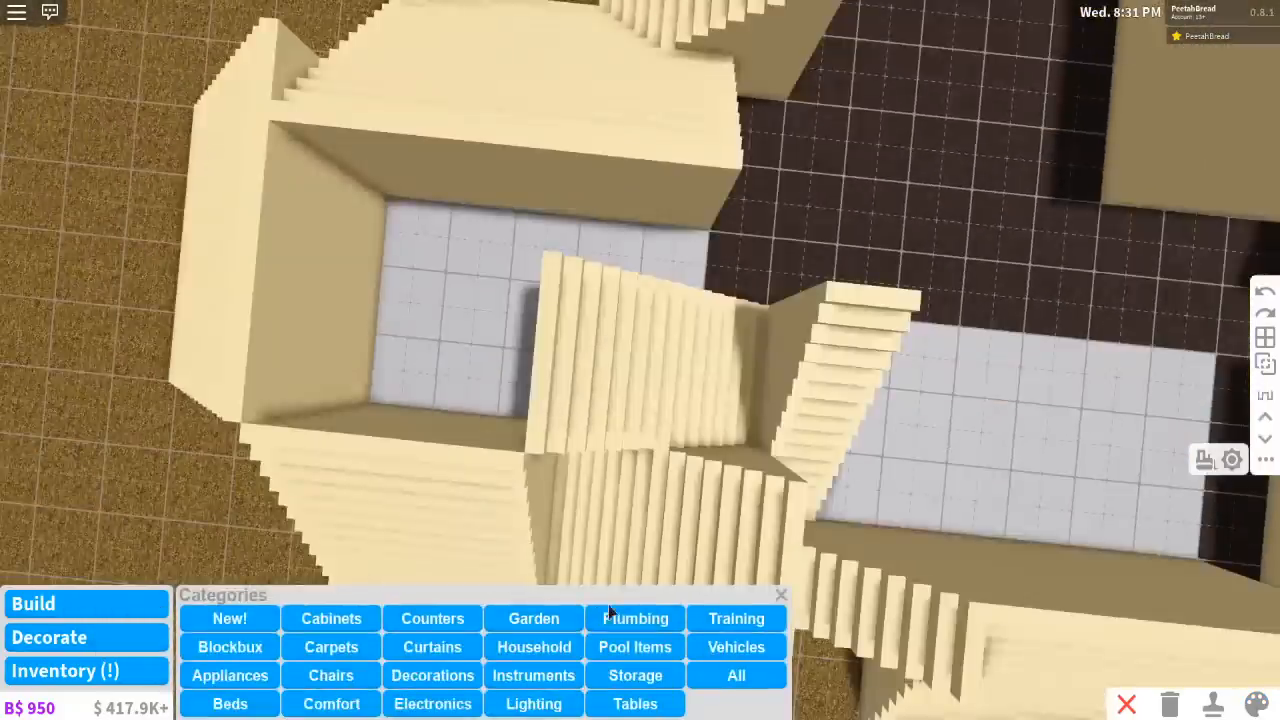
Place a Modern Corner Bath from Plumbing in the bathroom corner
{"action": "left_click", "coordinate": [635, 619]}
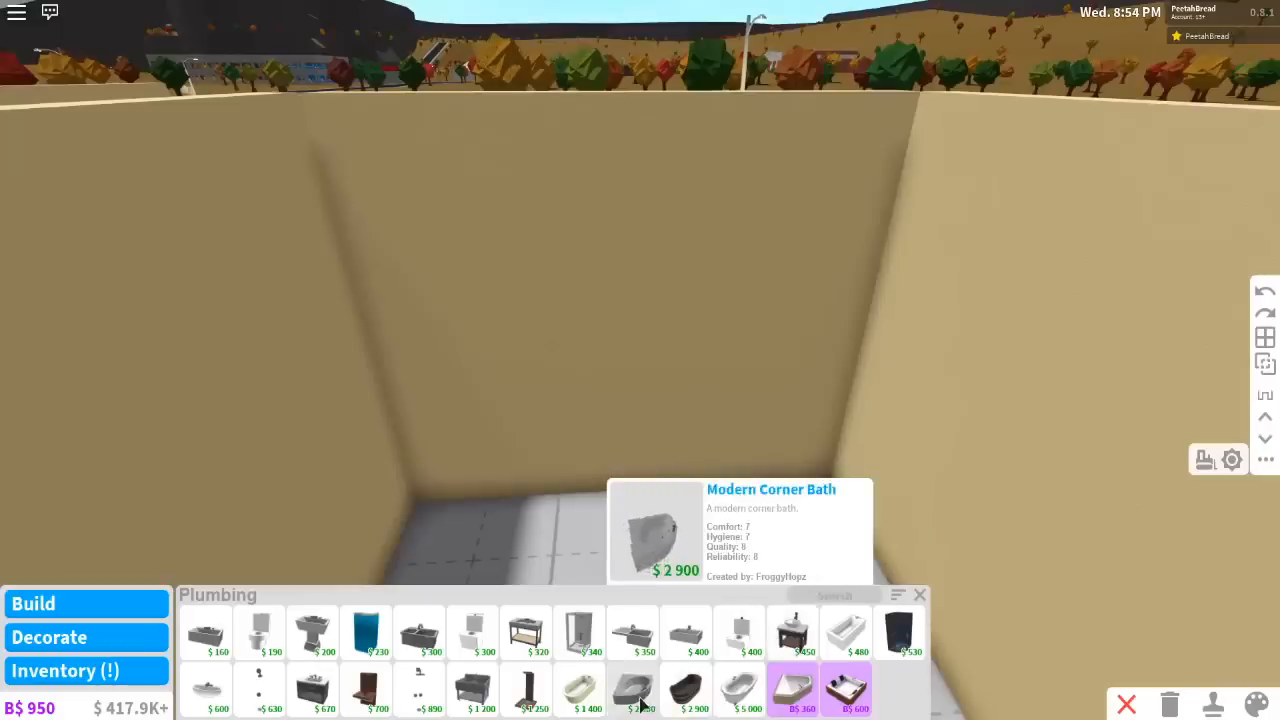
{"action": "left_click", "coordinate": [631, 700]}
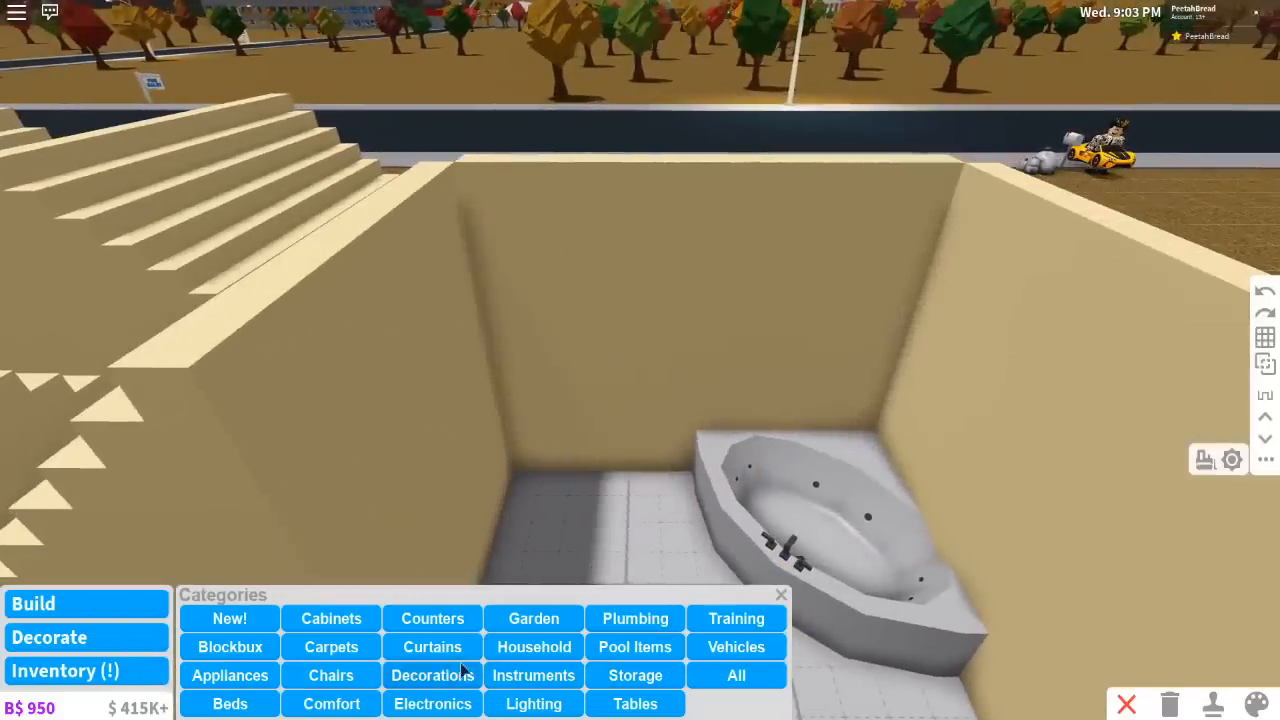
Add a toilet beside the bath and give a second surface a tile finish
{"action": "left_click", "coordinate": [634, 618]}
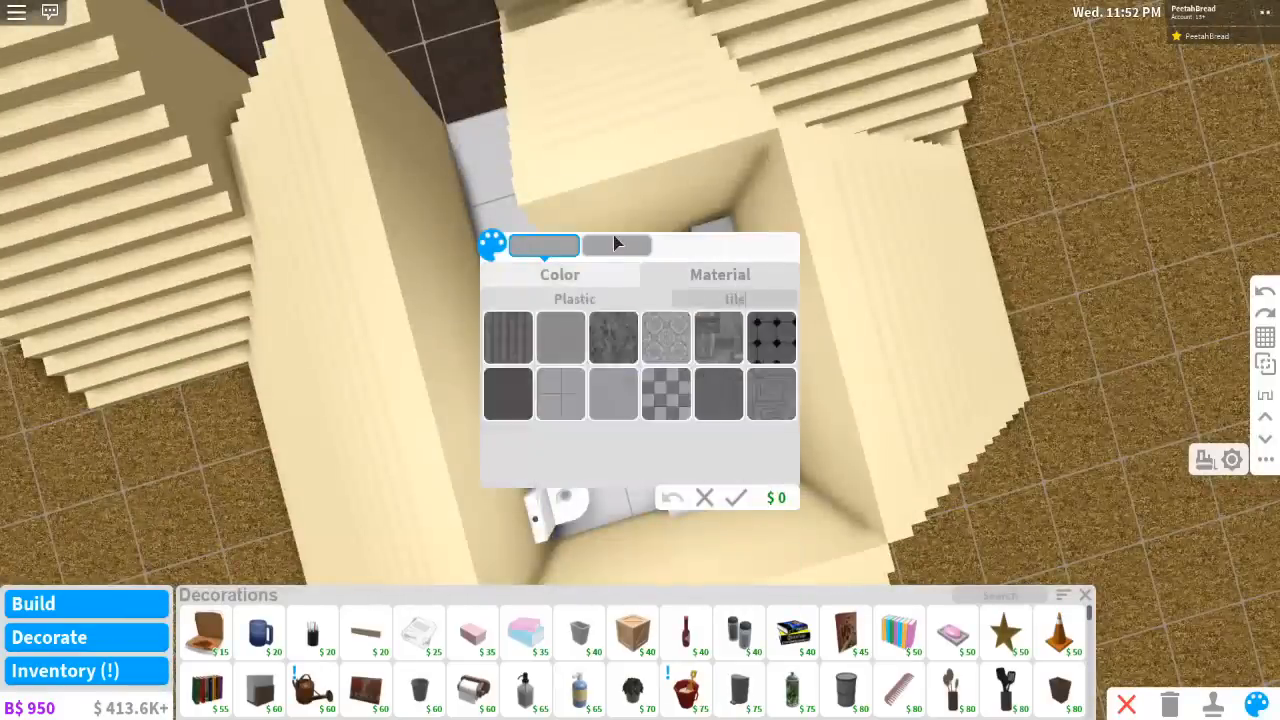
{"action": "left_click", "coordinate": [613, 395]}
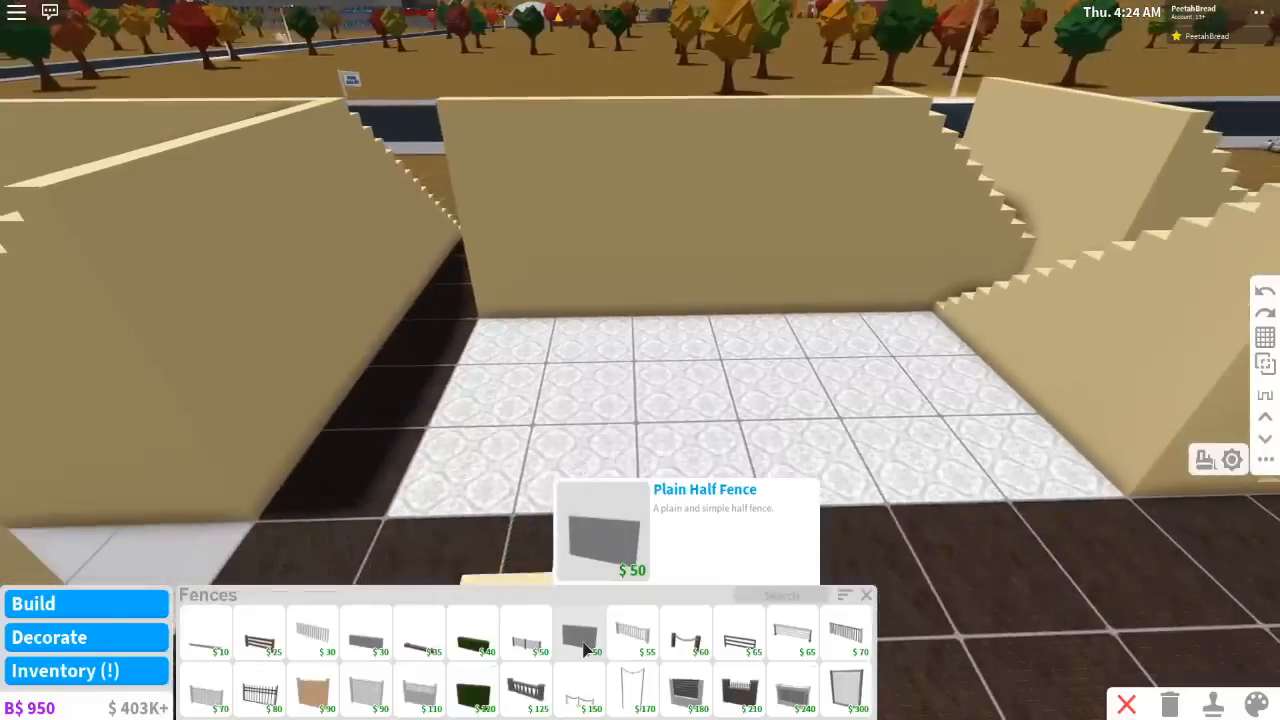
Place a plain half fence, then add white kitchen cabinets, counters, sink and fridge
{"action": "left_click", "coordinate": [579, 634]}
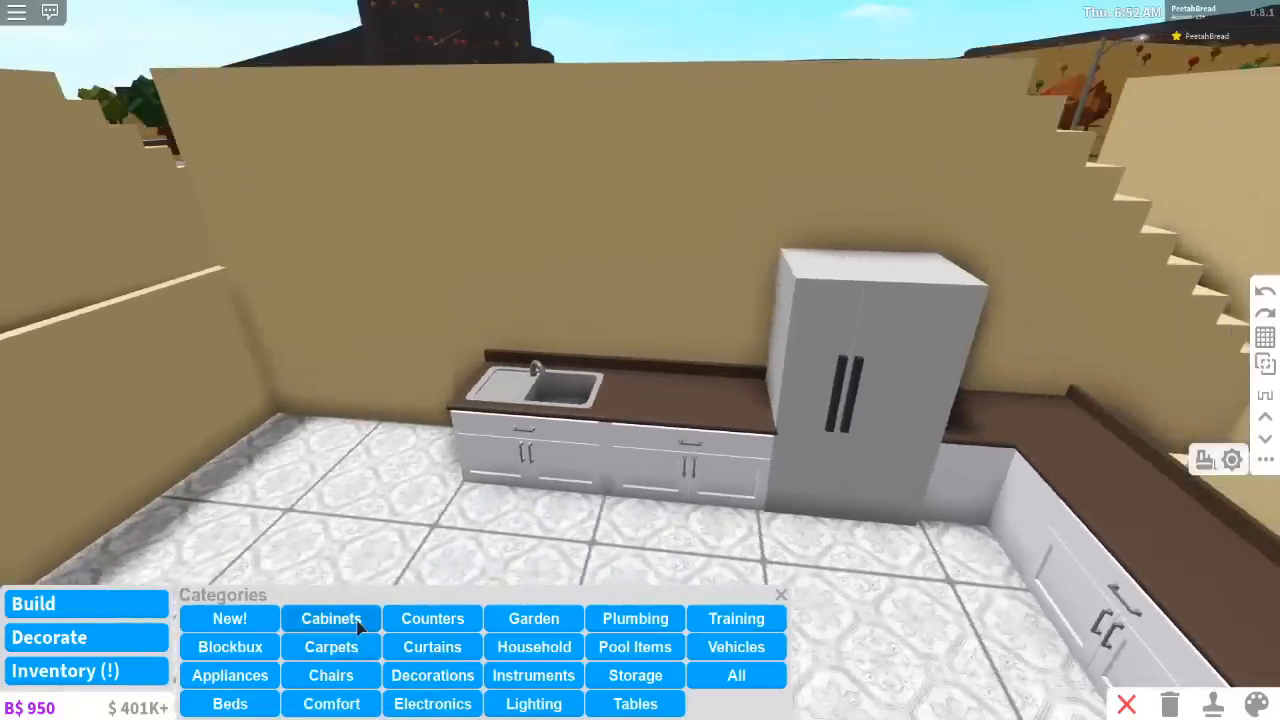
{"action": "left_click", "coordinate": [330, 618]}
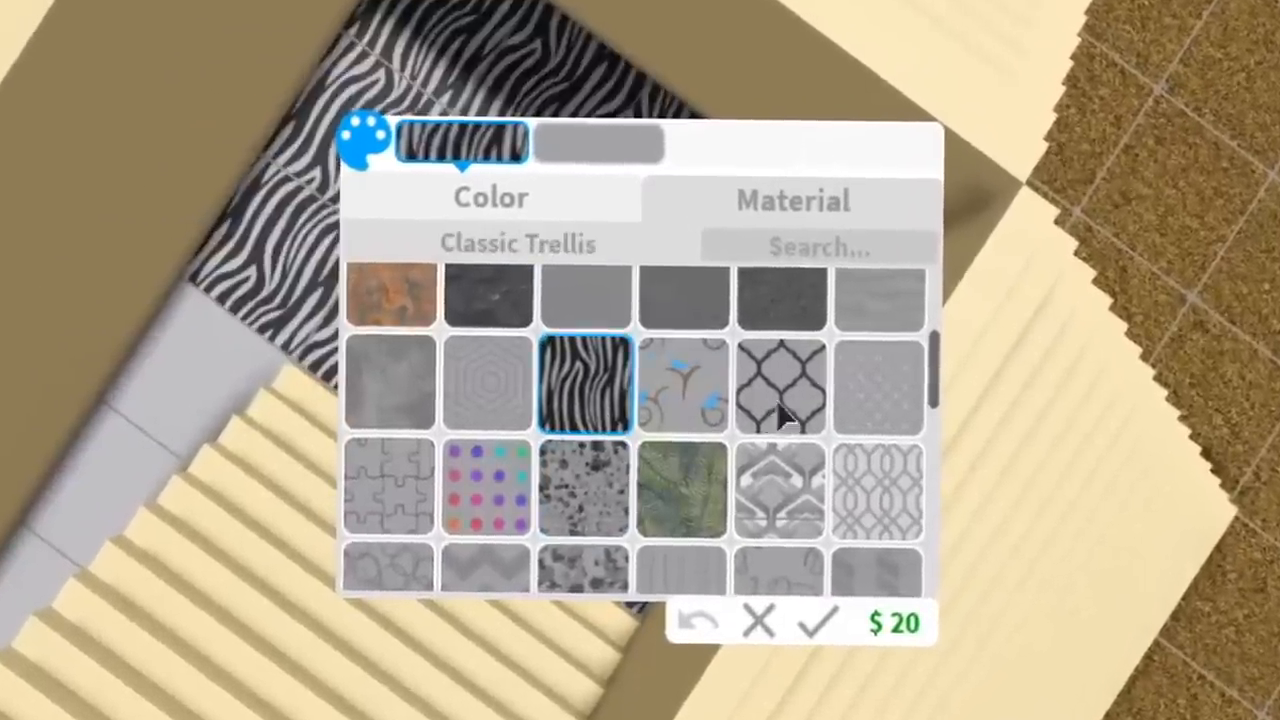
Select the black-and-white zebra pattern swatch as the room's floor material
{"action": "left_click", "coordinate": [817, 622]}
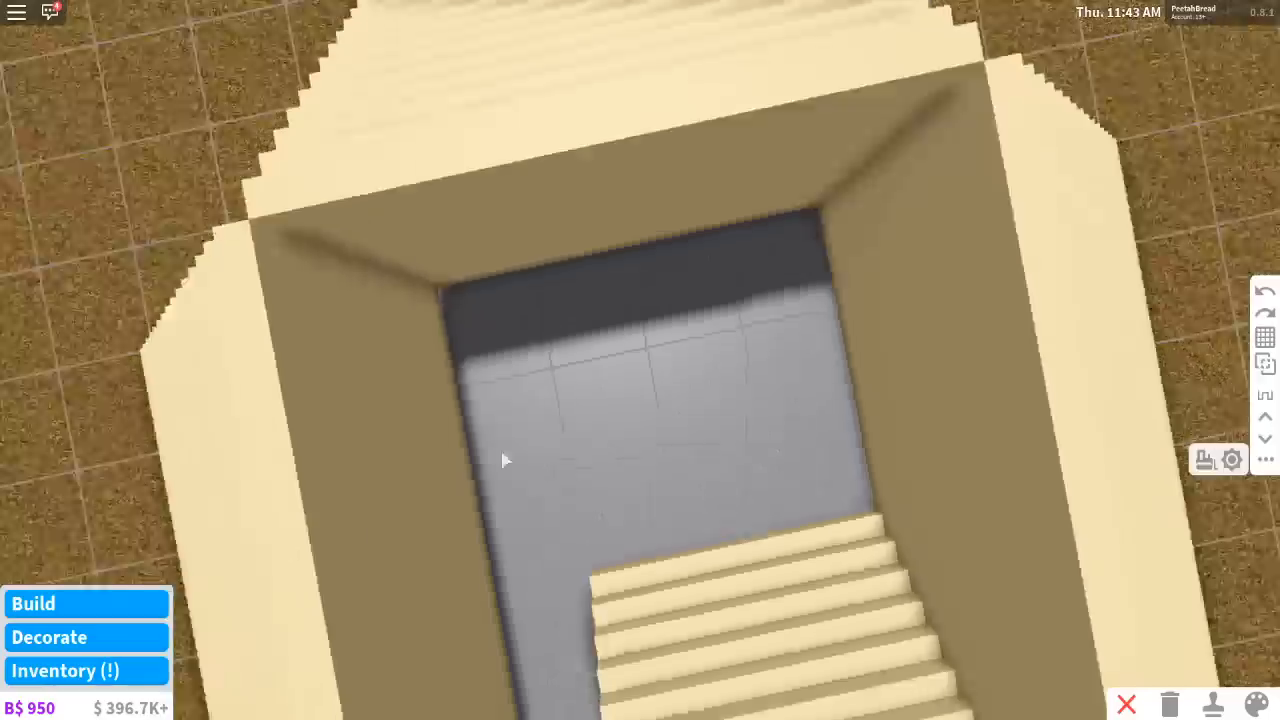